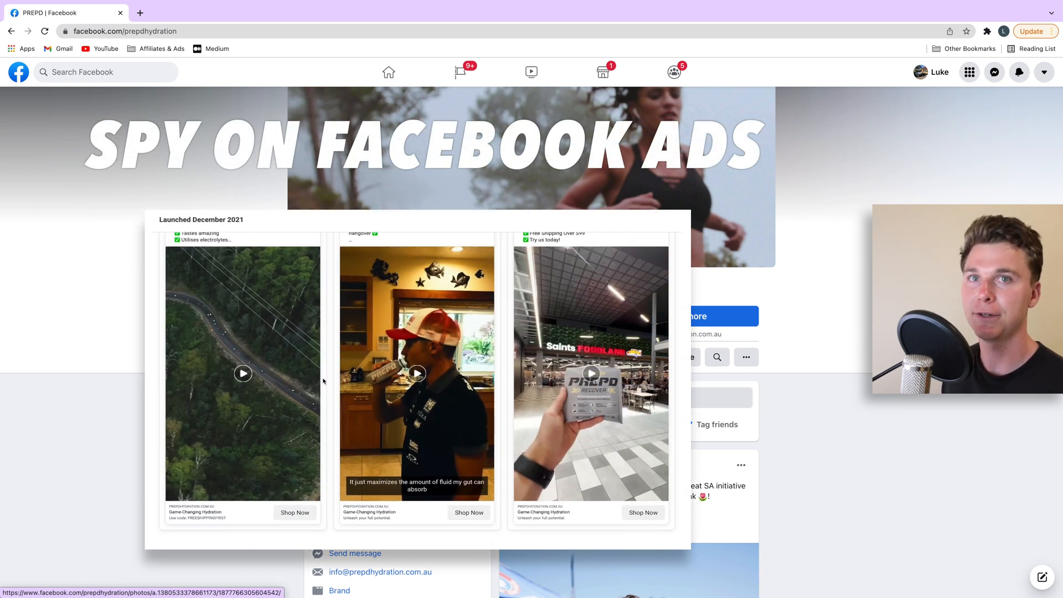
# - Scroll PREPD's Facebook page down to the Page transparency box showing it was created July 19, 2017
pyautogui.click(243, 373)
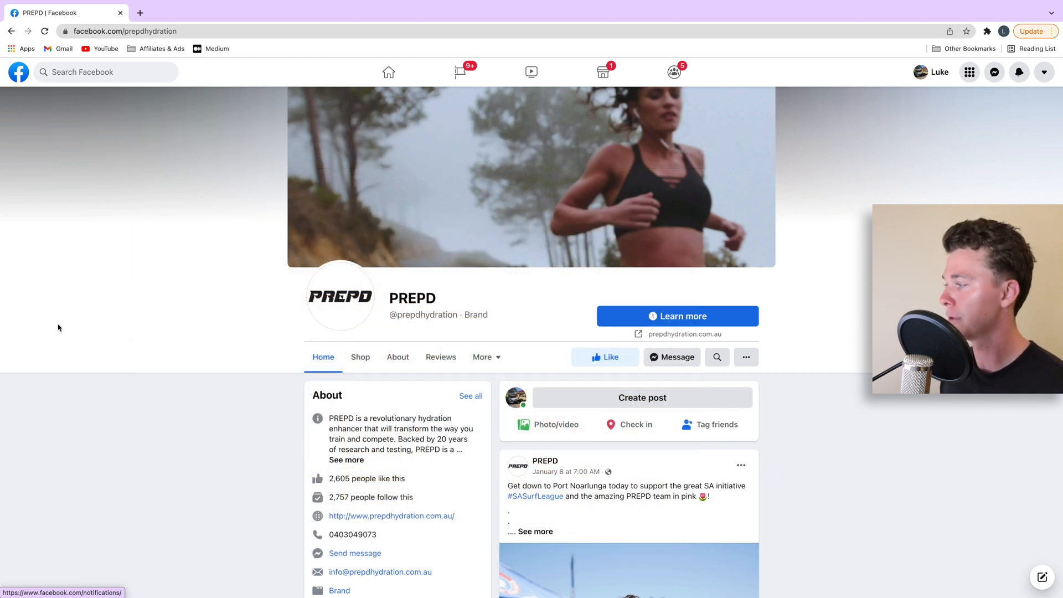
pyautogui.moveTo(239, 191)
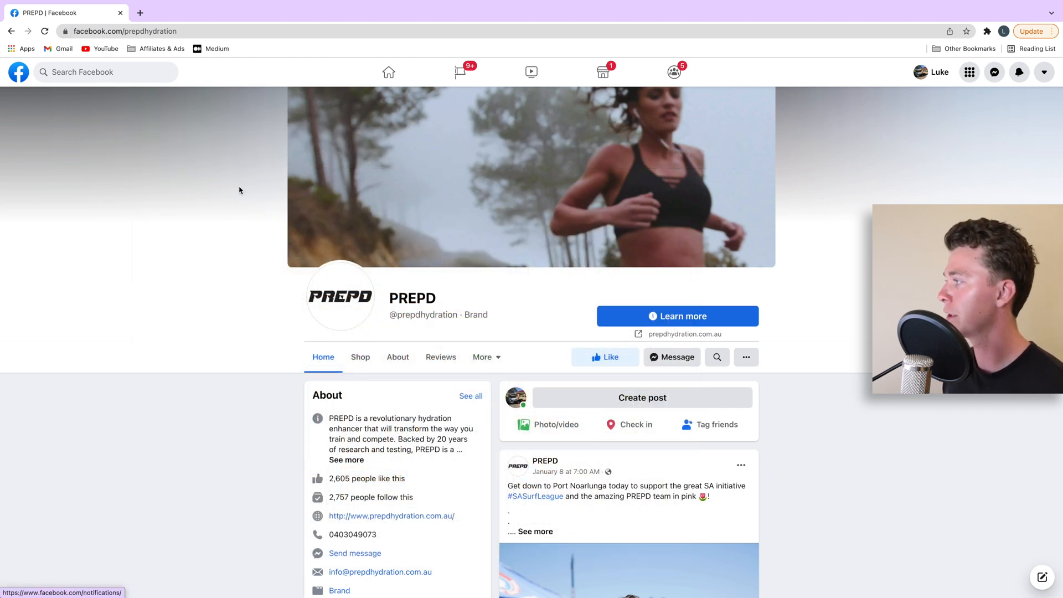
pyautogui.moveTo(167, 249)
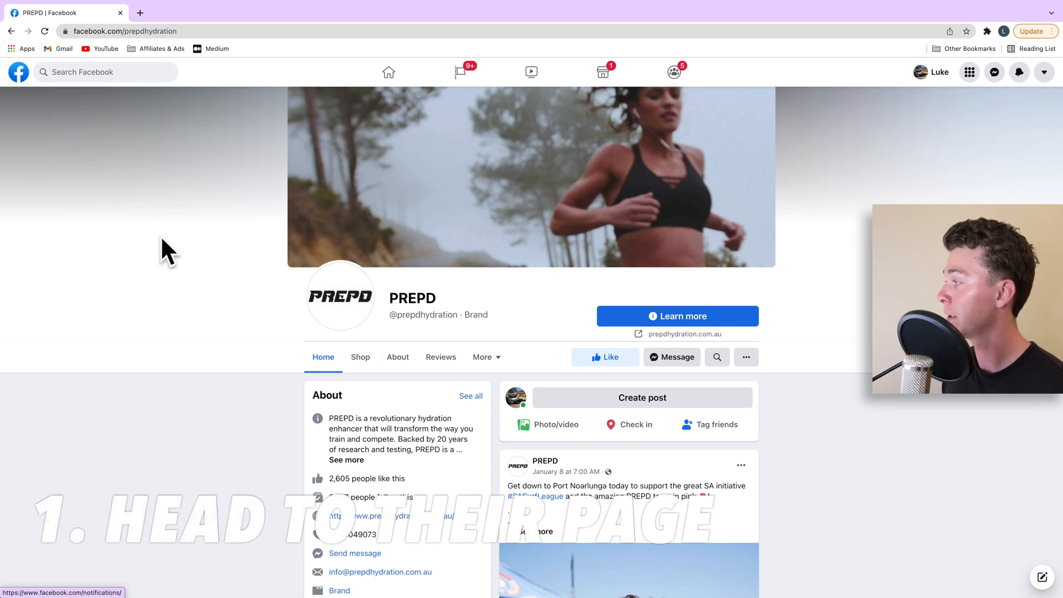
pyautogui.moveTo(482, 245)
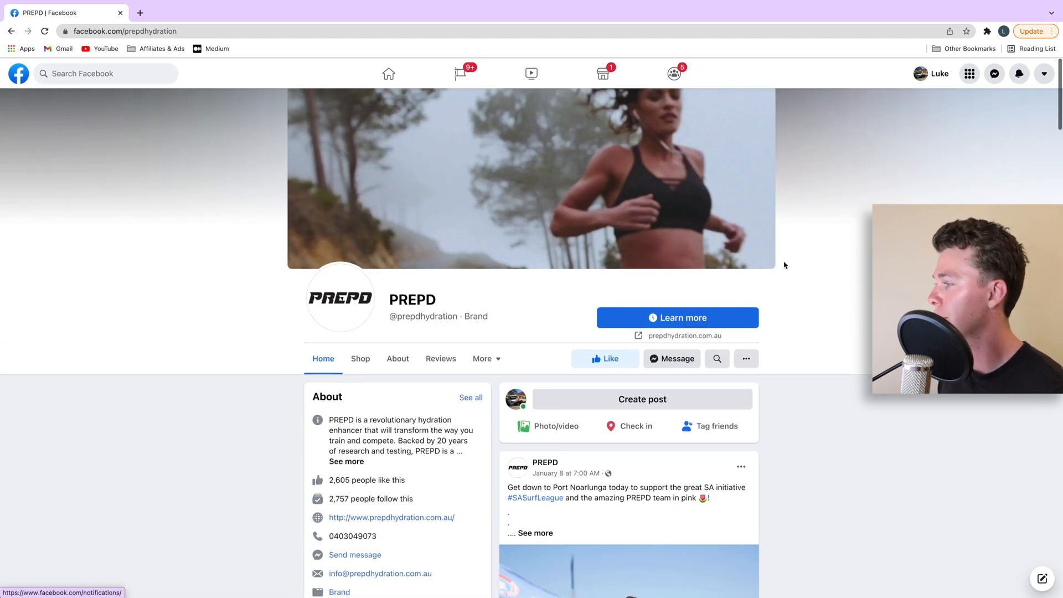
pyautogui.scroll(-3)
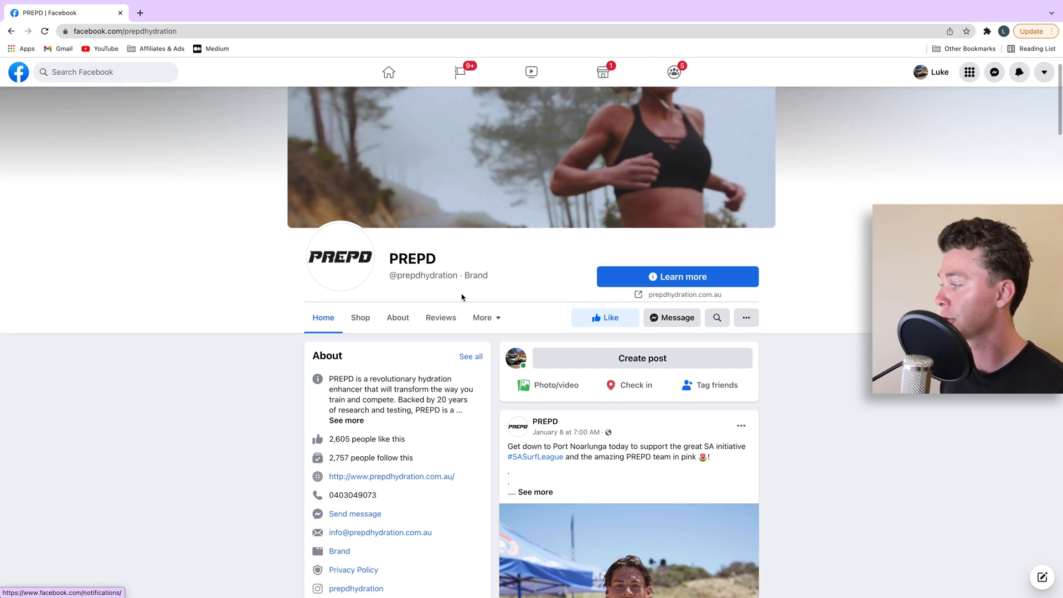
pyautogui.scroll(-3)
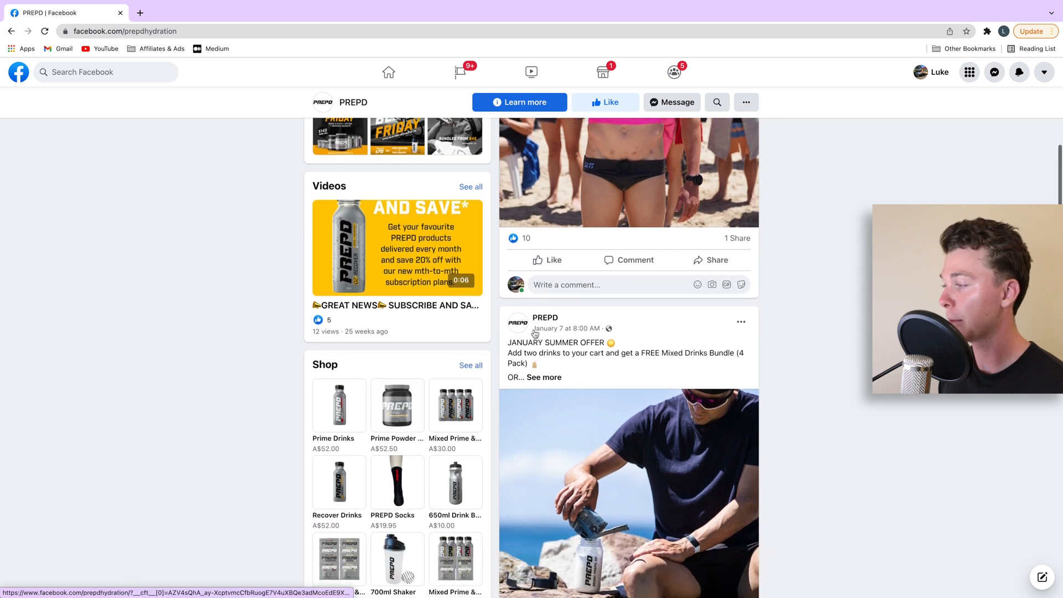
pyautogui.scroll(-3)
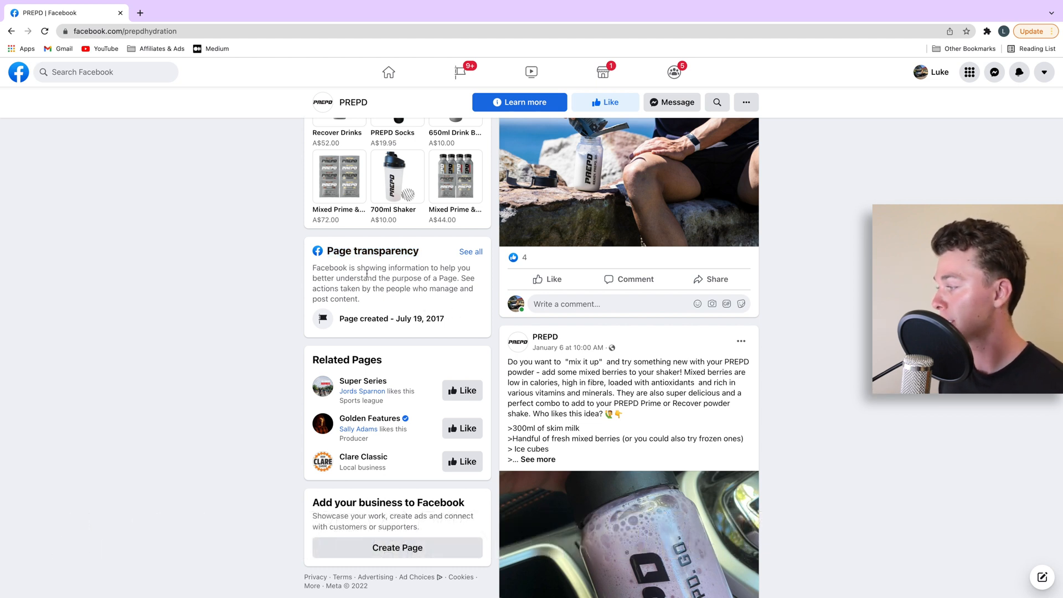
# - View PREPD's full transparency details, note 'This Page is currently running ads', and go to its Ad Library
pyautogui.click(470, 251)
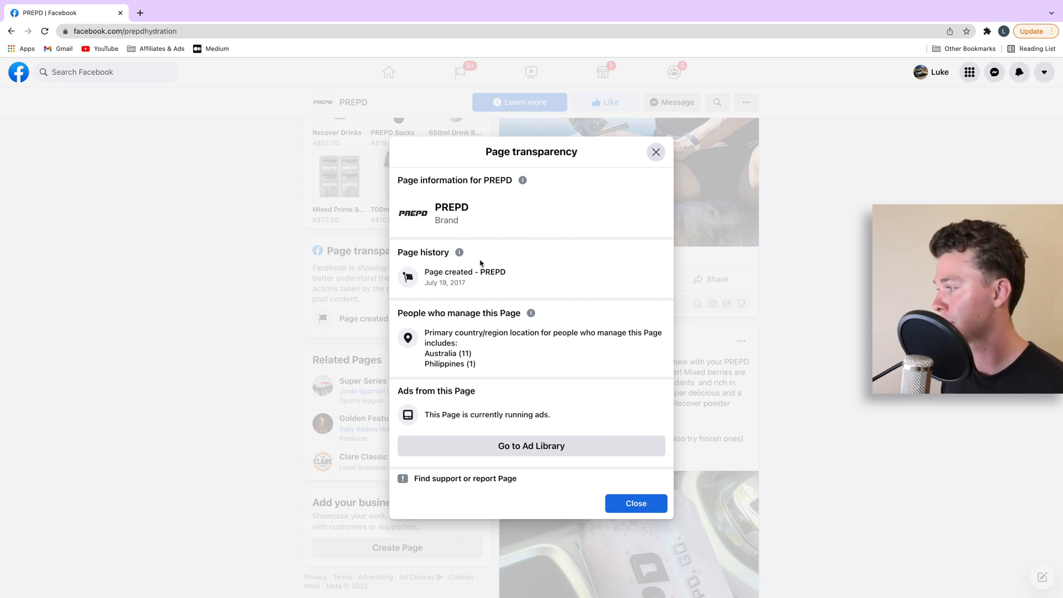
pyautogui.doubleClick(445, 283)
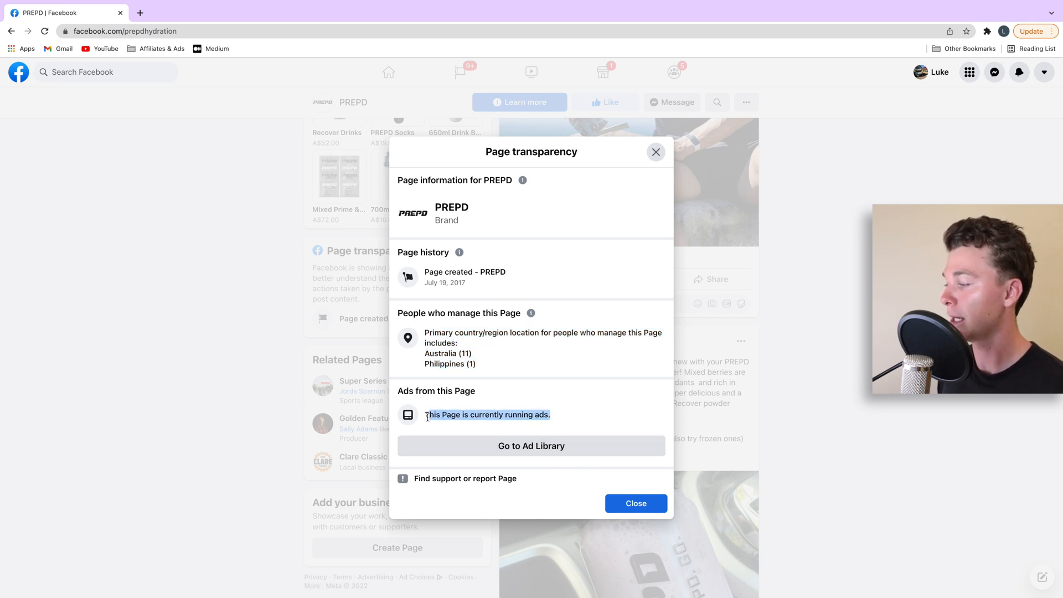
pyautogui.click(532, 445)
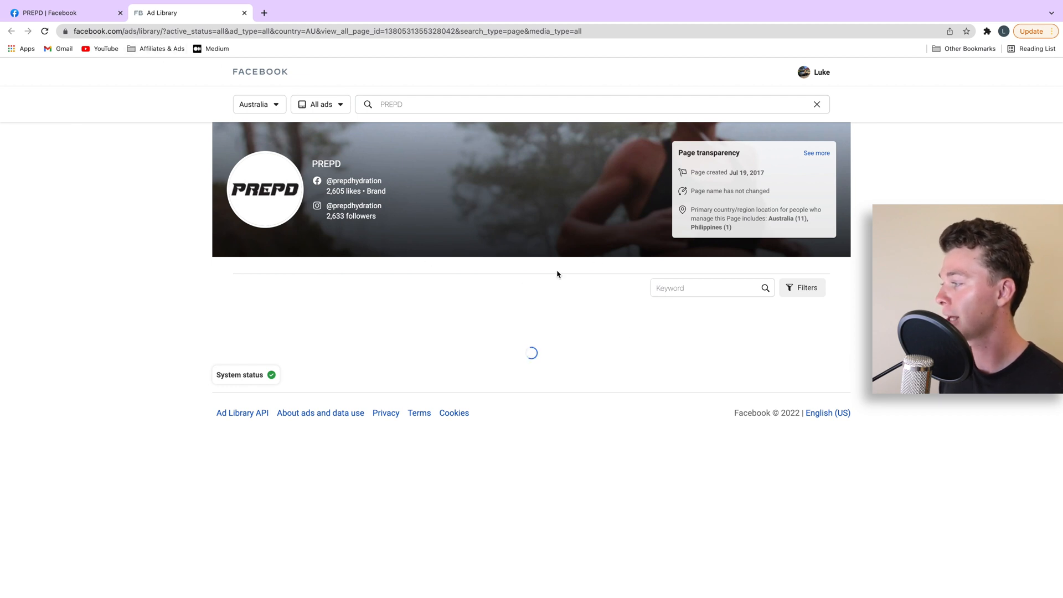
pyautogui.moveTo(608, 273)
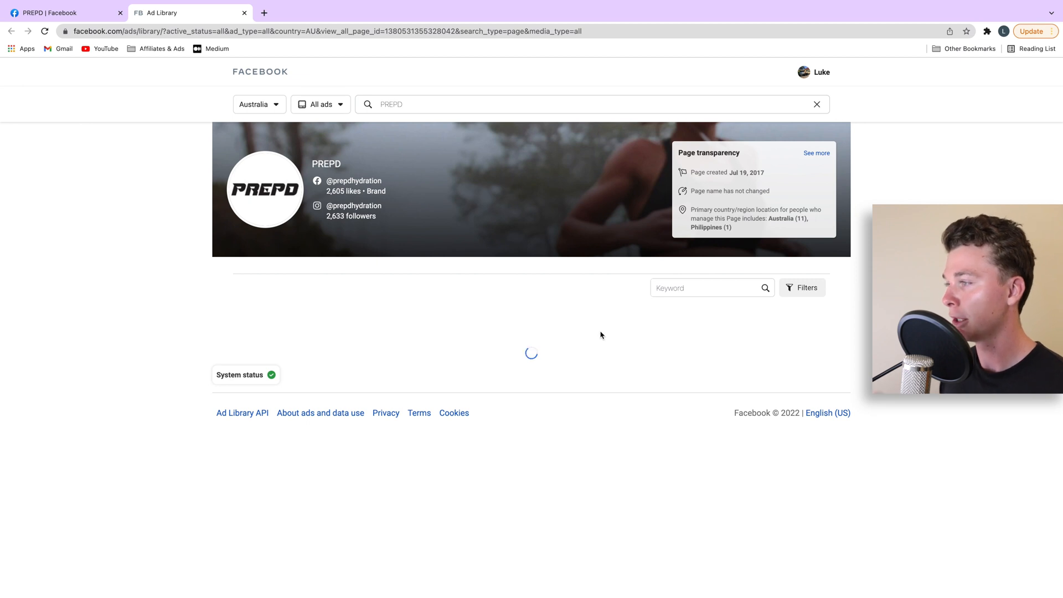
pyautogui.moveTo(851, 327)
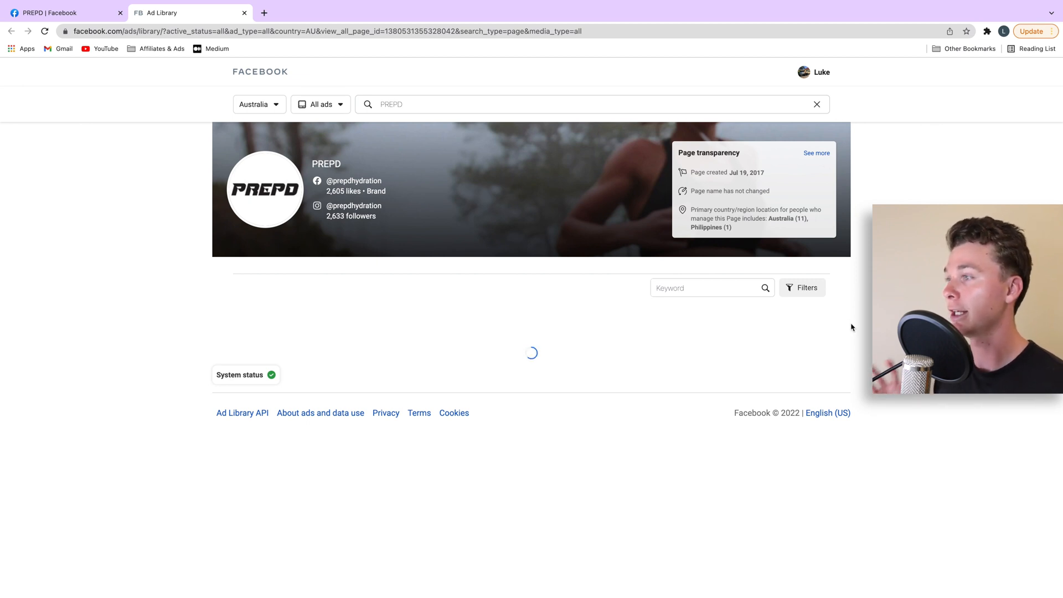
# - Pause AdBlock for this site from the Extensions menu so PREPD's ads load
pyautogui.click(986, 31)
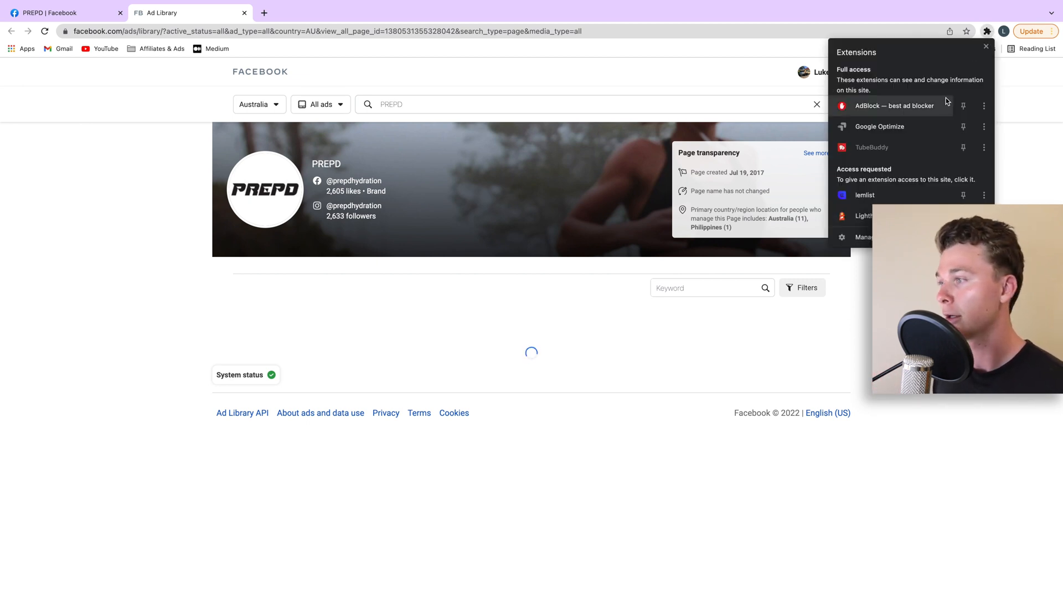
pyautogui.click(986, 46)
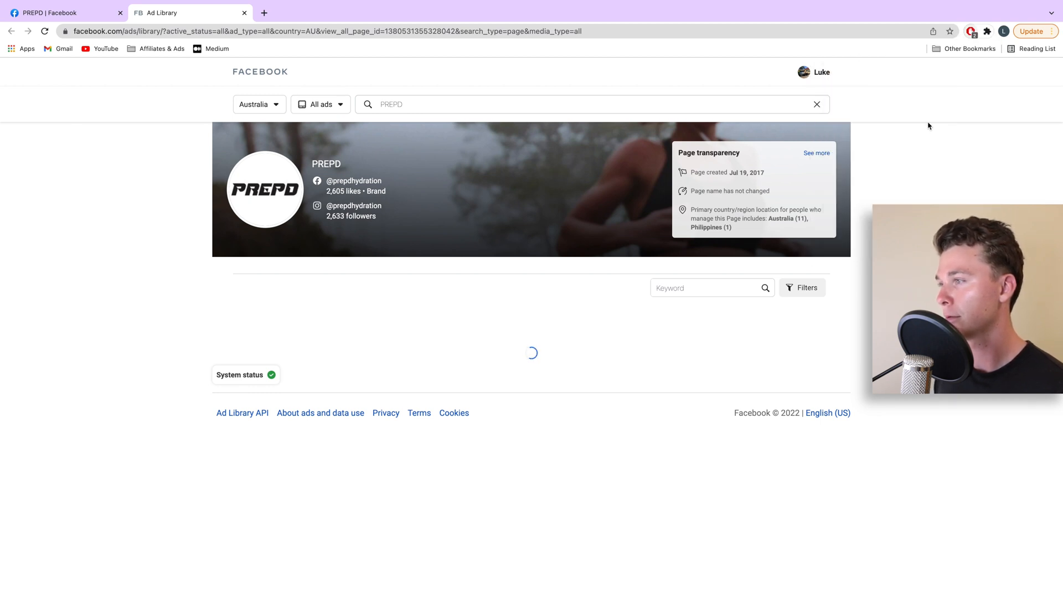
pyautogui.click(971, 31)
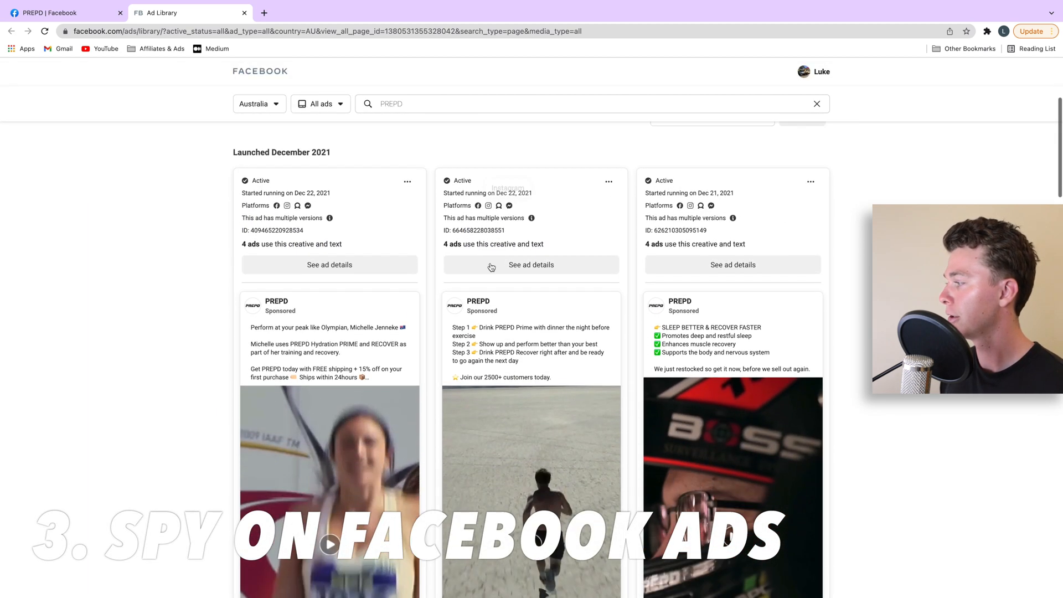
# - Scroll through PREPD's November 2021 ads, including the Foodland and OTR stockist ads
pyautogui.scroll(-3)
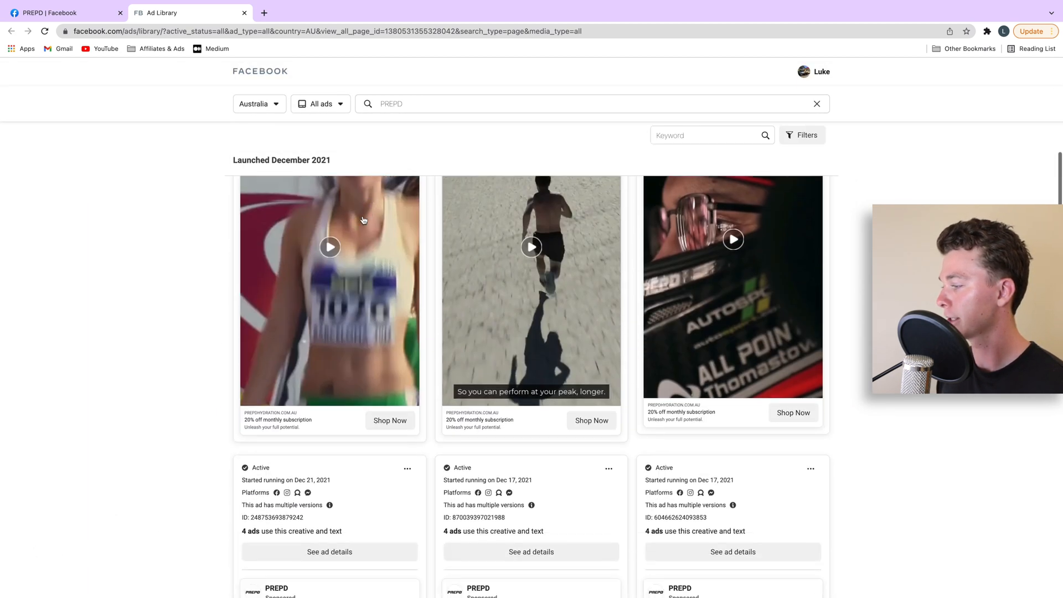
pyautogui.scroll(-3)
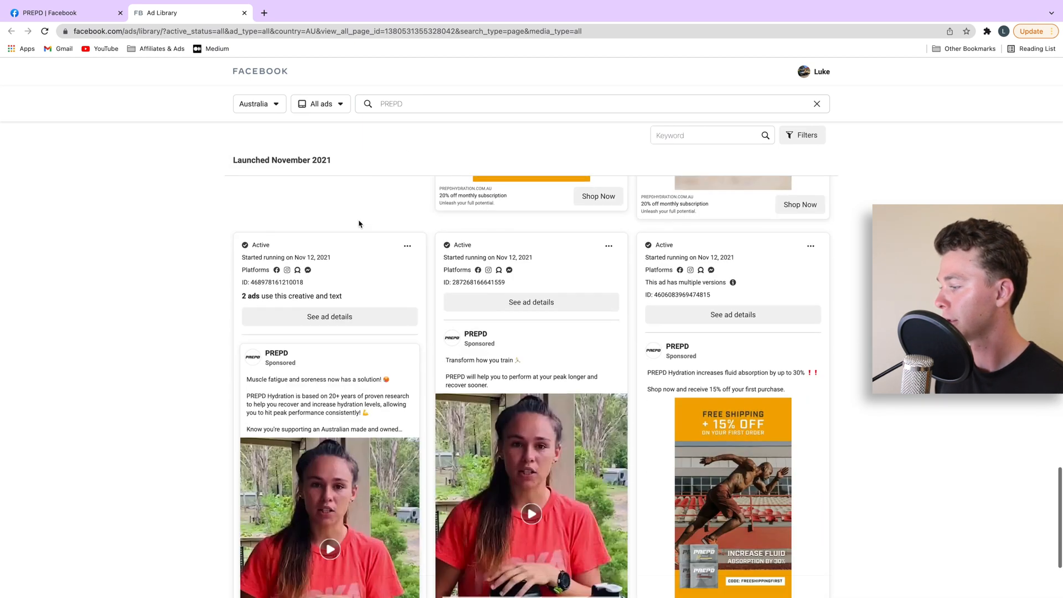
pyautogui.scroll(-3)
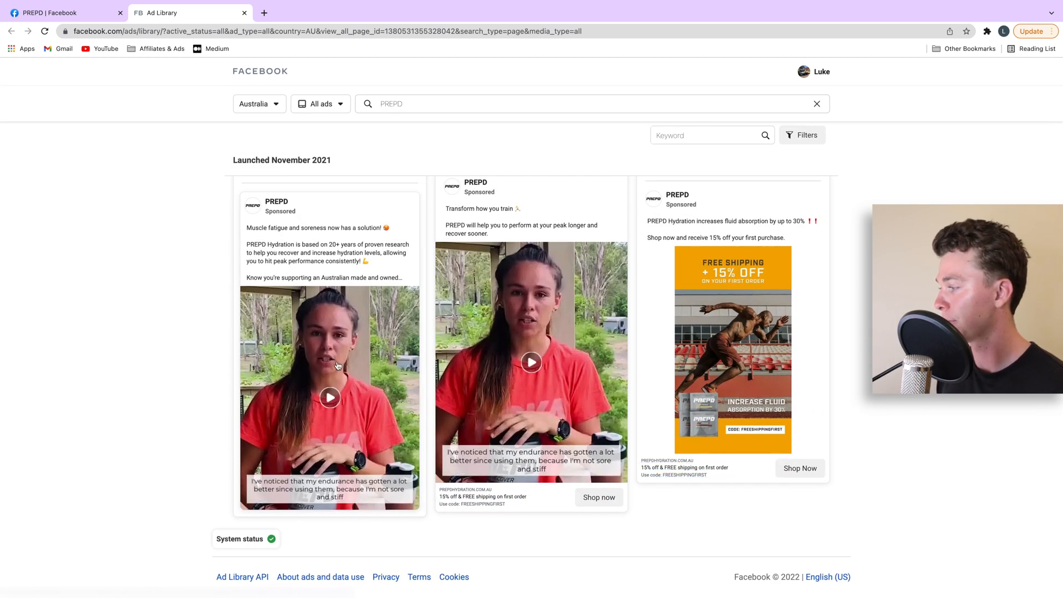
pyautogui.scroll(-3)
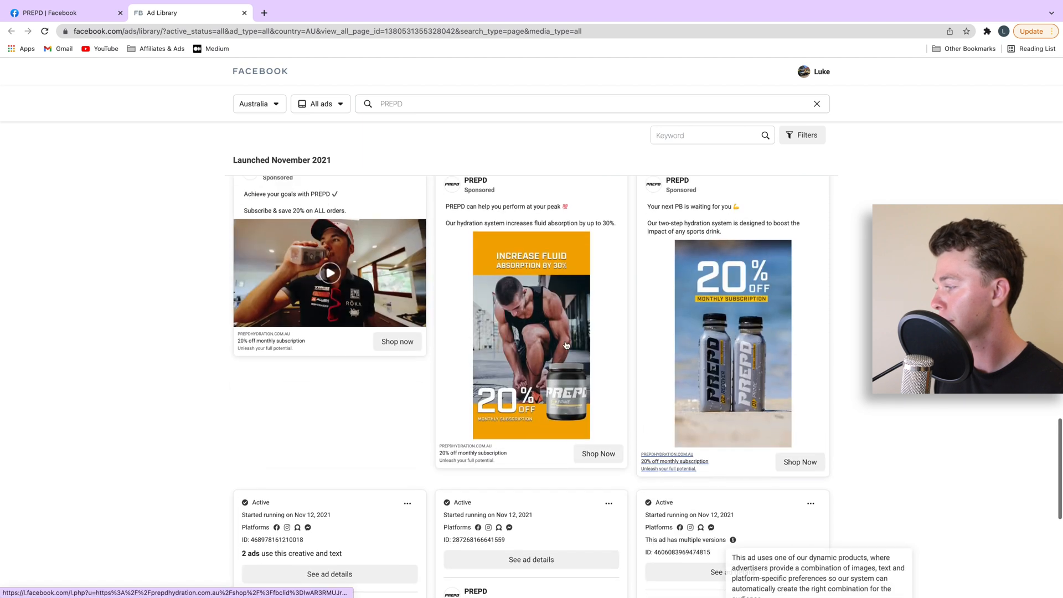
pyautogui.scroll(-3)
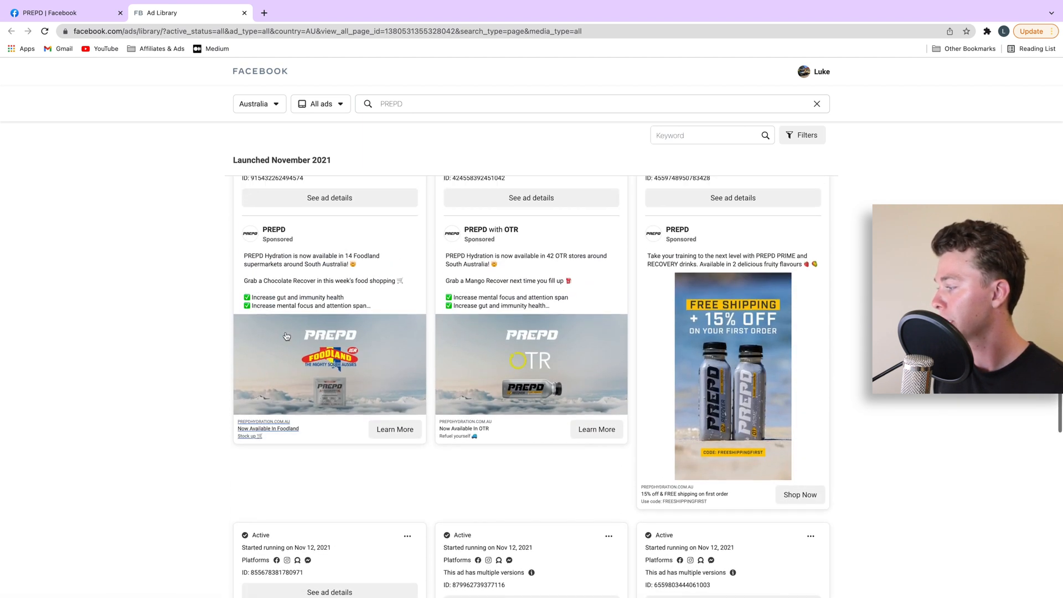
pyautogui.scroll(-3)
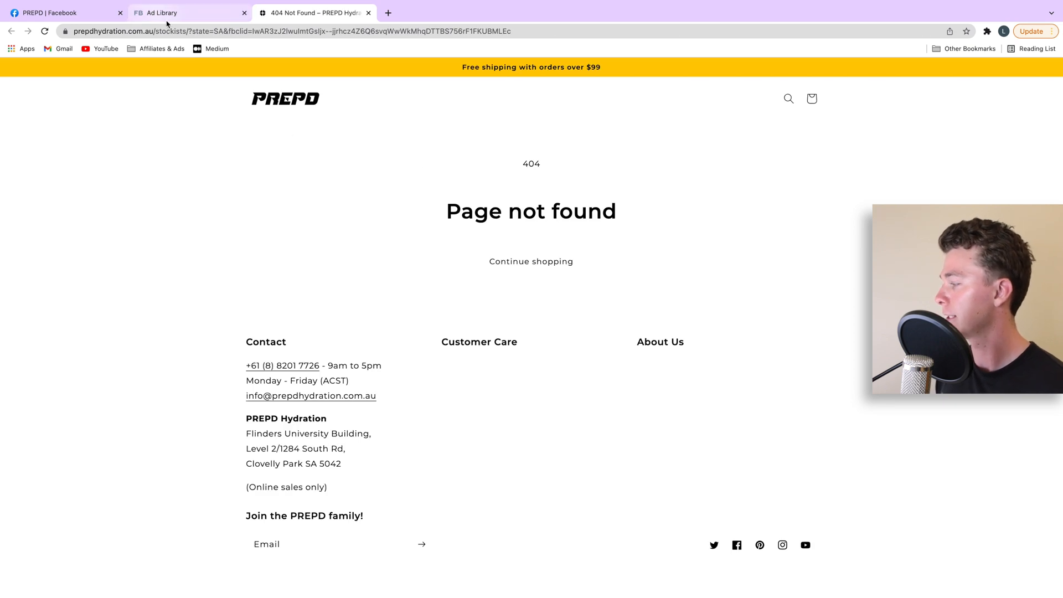
# - Return from the 404 stockists page to the Ad Library tab
pyautogui.click(190, 12)
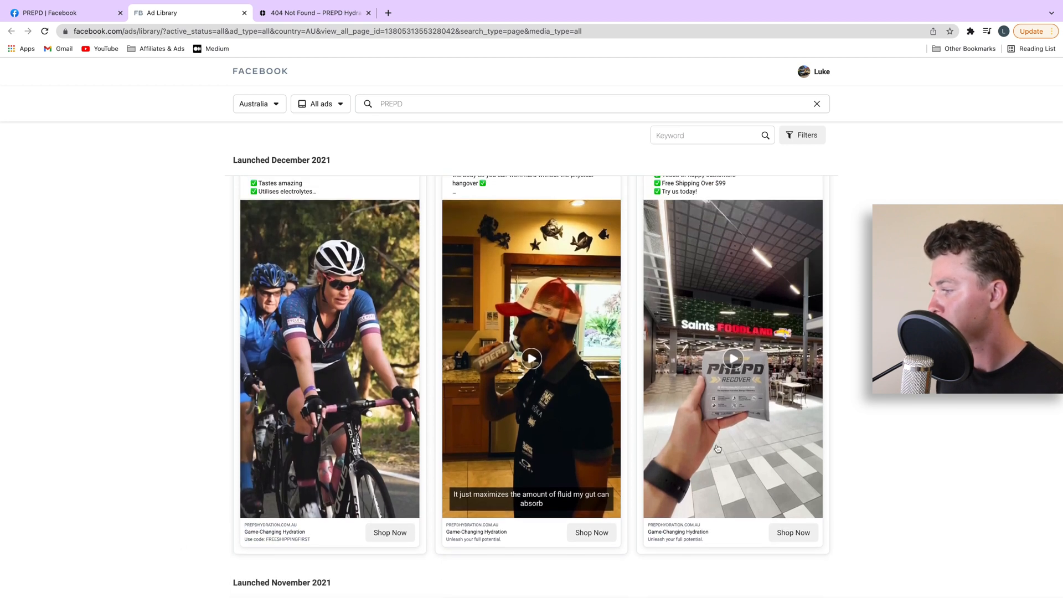
# - Scroll back to the top of PREPD's listing showing about 34 ads
pyautogui.scroll(-3)
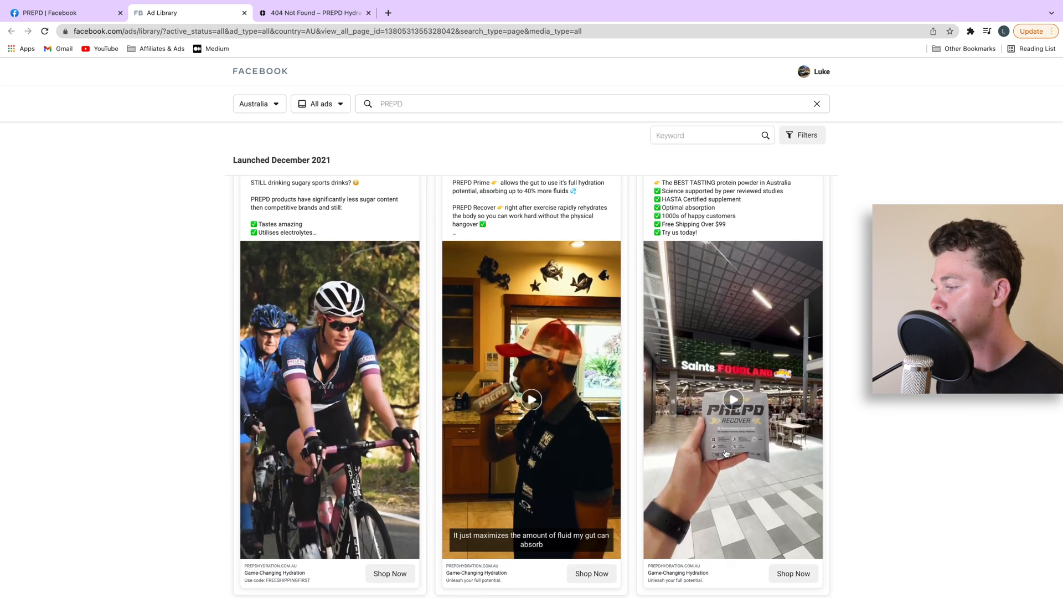
pyautogui.scroll(-3)
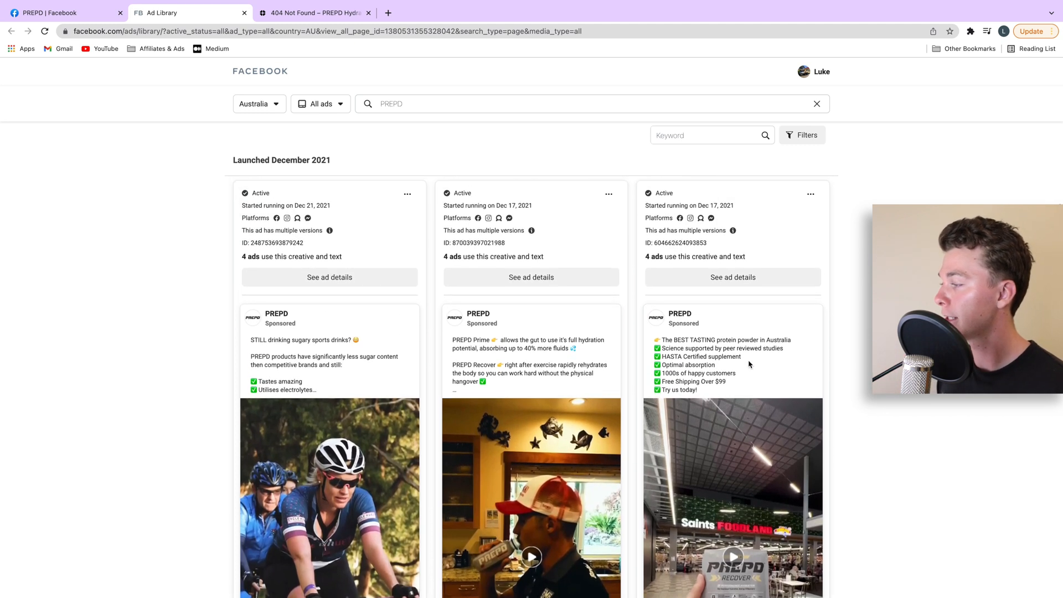
pyautogui.scroll(-3)
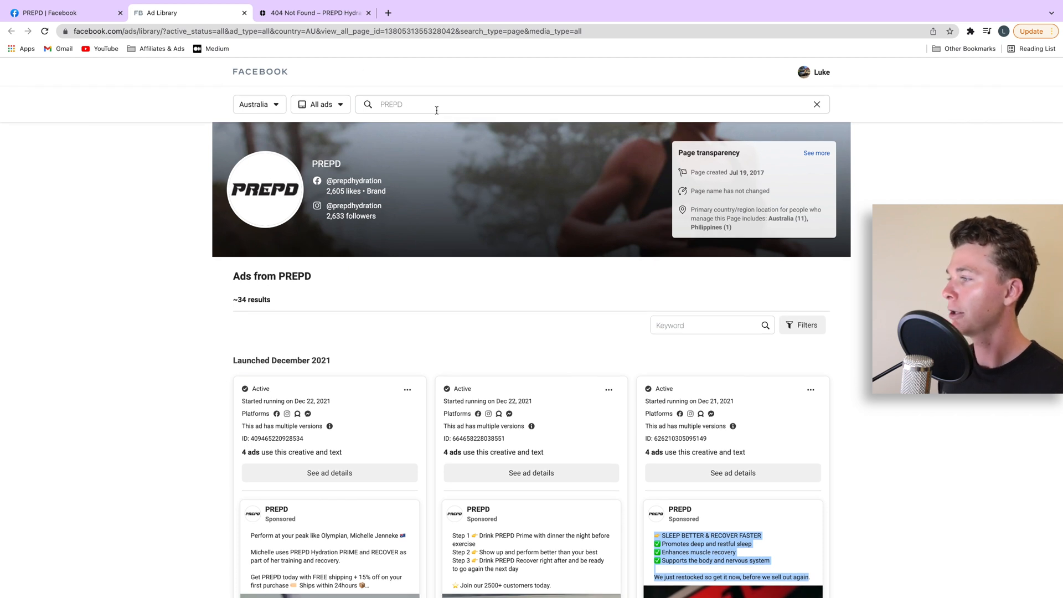
# - Rerun the recent 'hotel' keyword search and scroll through the January 2022 hotel ads
pyautogui.click(435, 104)
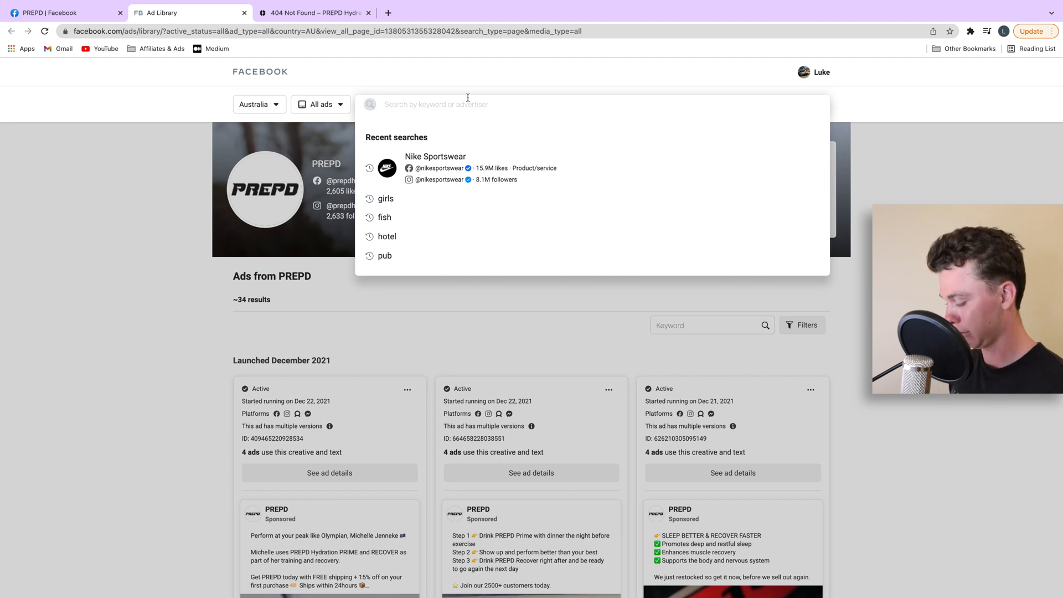
pyautogui.click(387, 235)
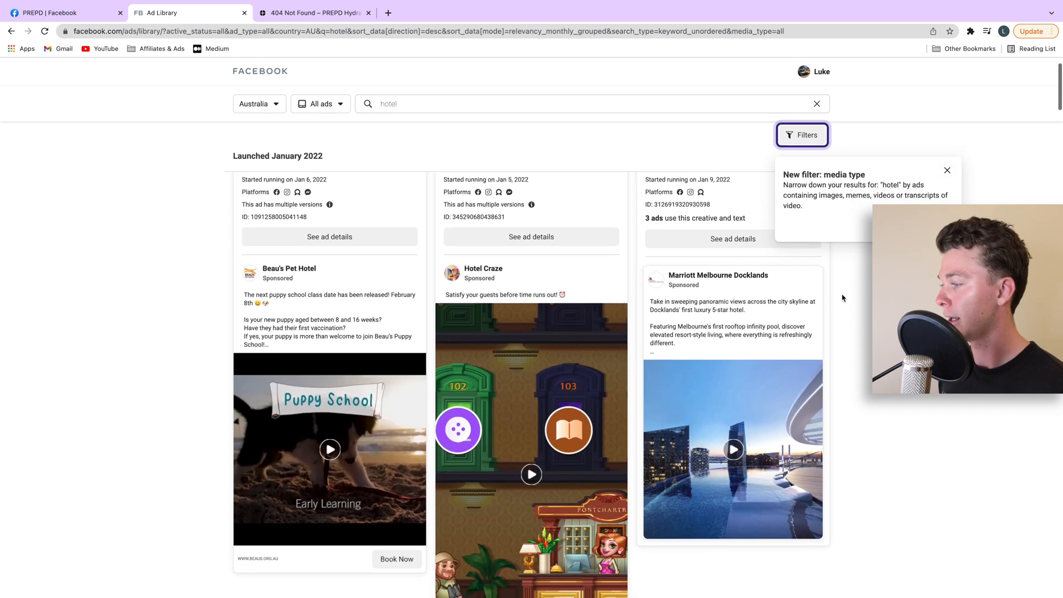
pyautogui.scroll(-3)
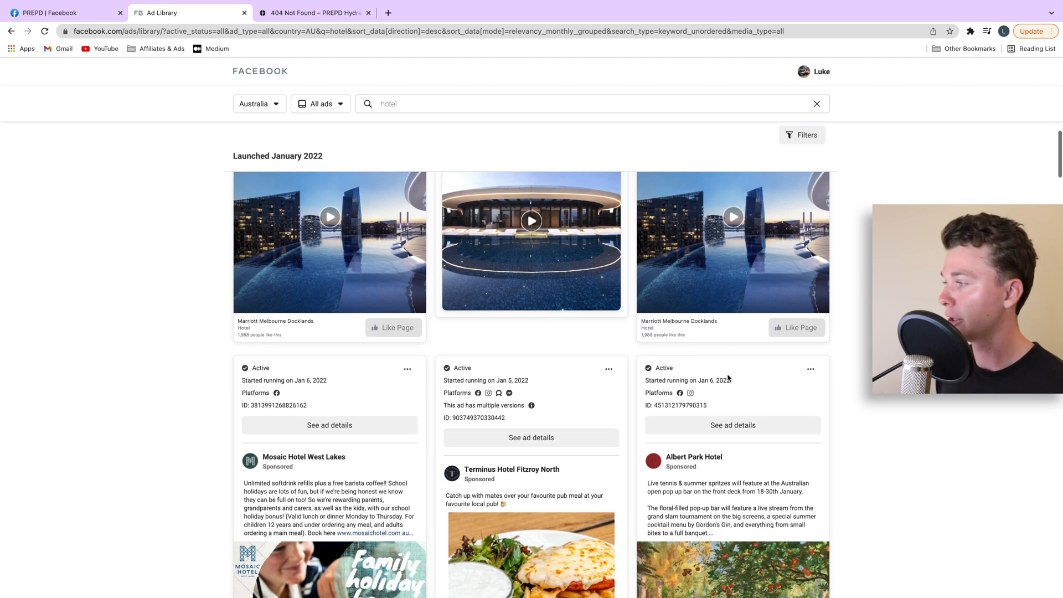
pyautogui.scroll(-3)
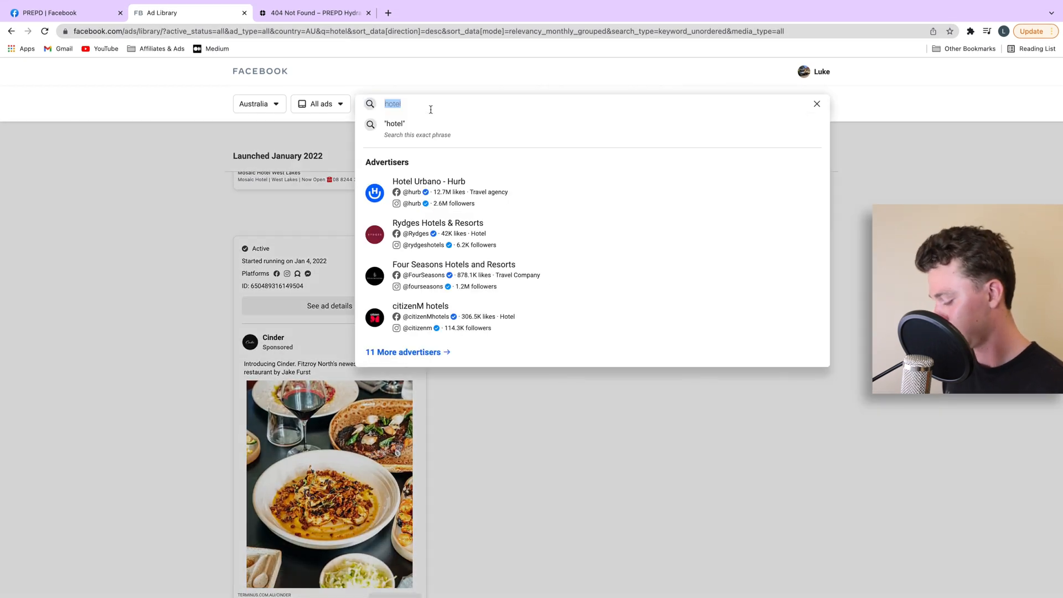
# - Search for 'marketing' and scroll through the roughly 33,000 matching ads from Teamwork, Regis Aged Care and others
pyautogui.write('marketing')
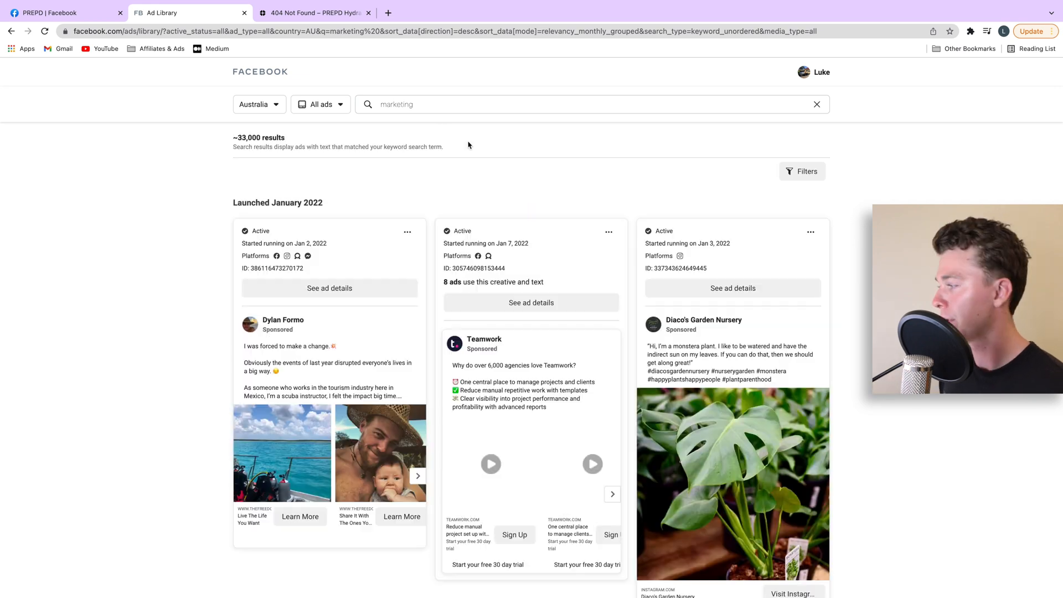
pyautogui.scroll(-3)
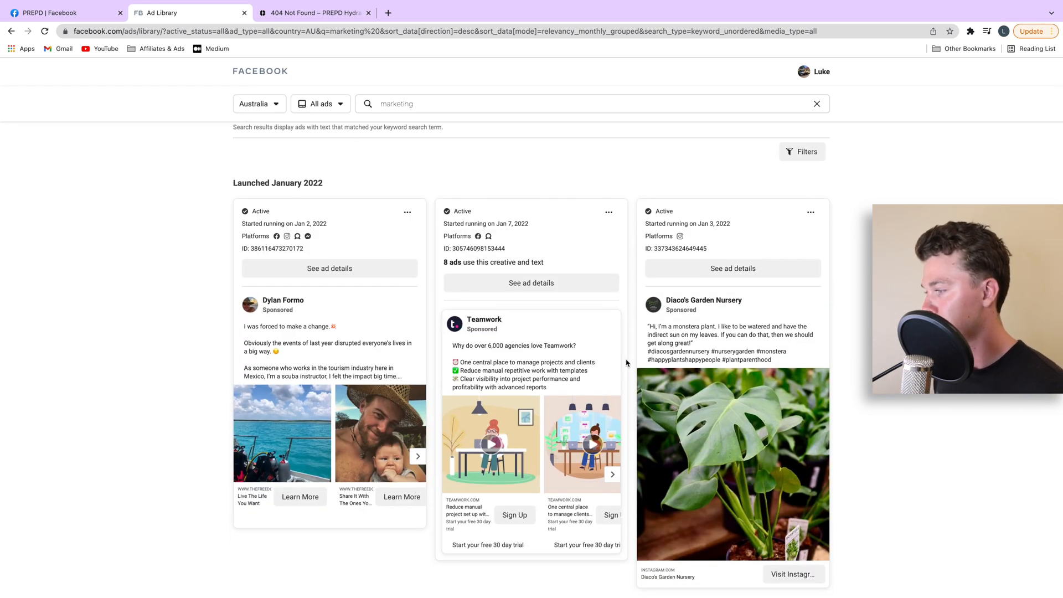
pyautogui.scroll(-3)
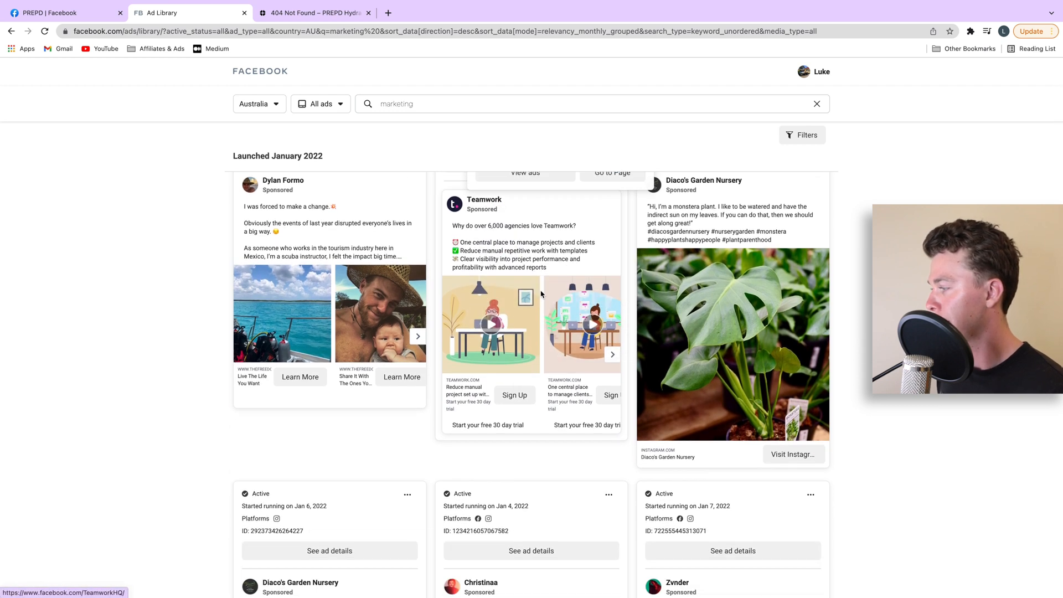
pyautogui.scroll(-3)
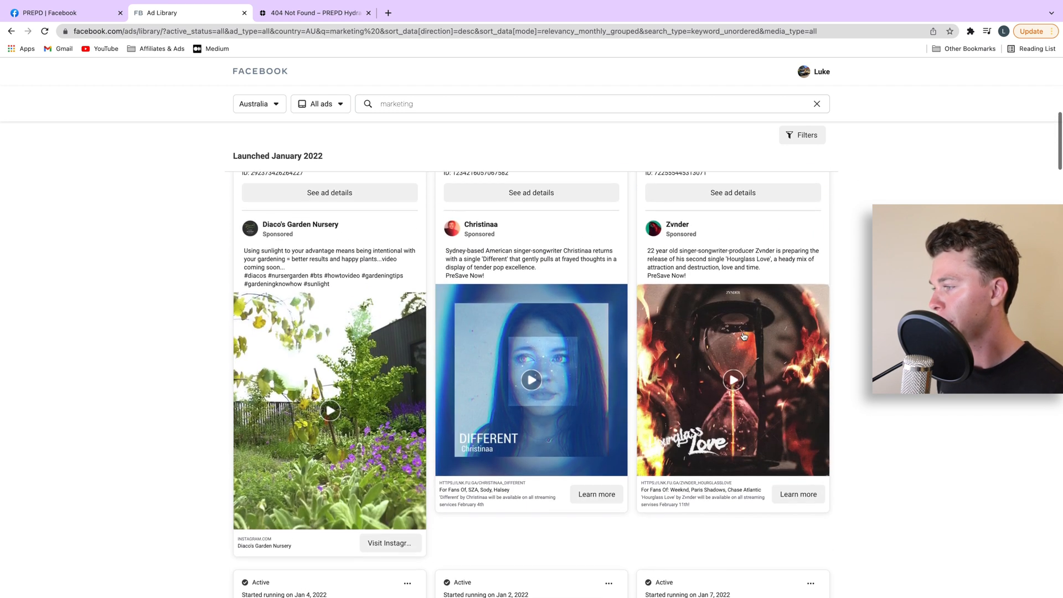
pyautogui.scroll(-3)
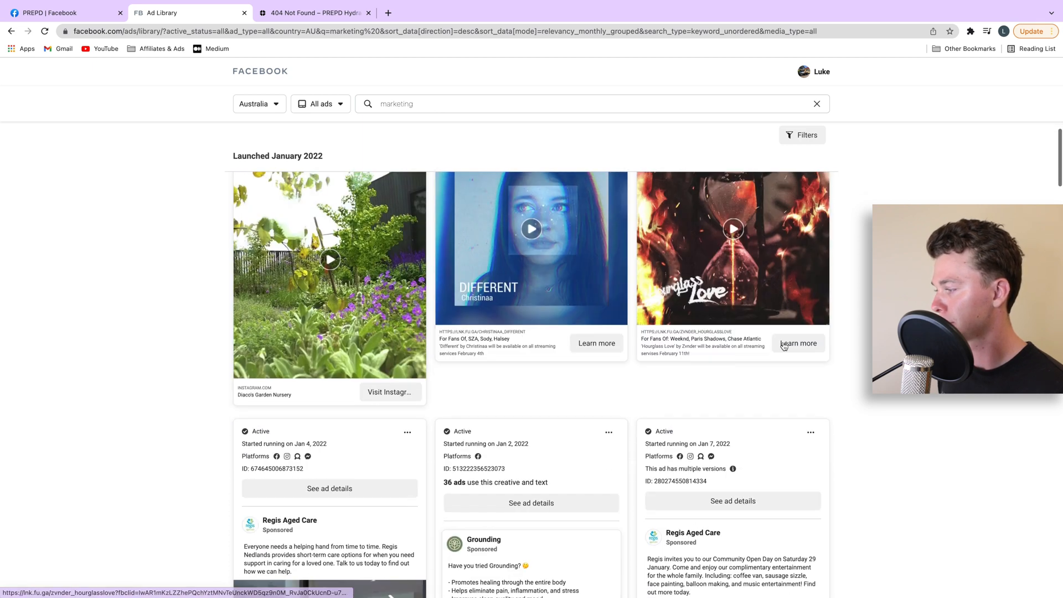
pyautogui.scroll(-3)
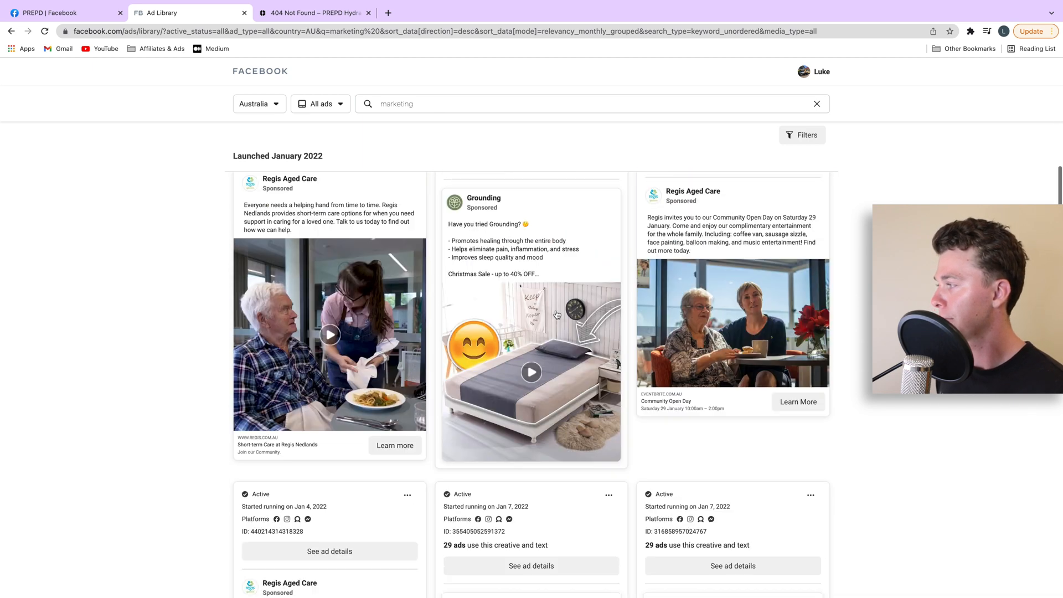
pyautogui.scroll(-3)
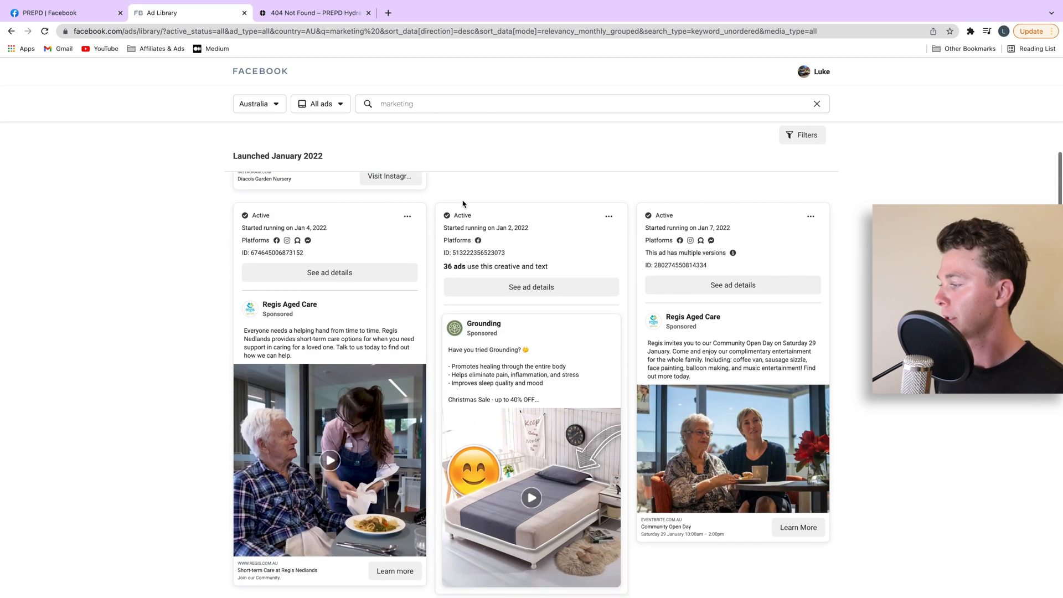
pyautogui.scroll(-3)
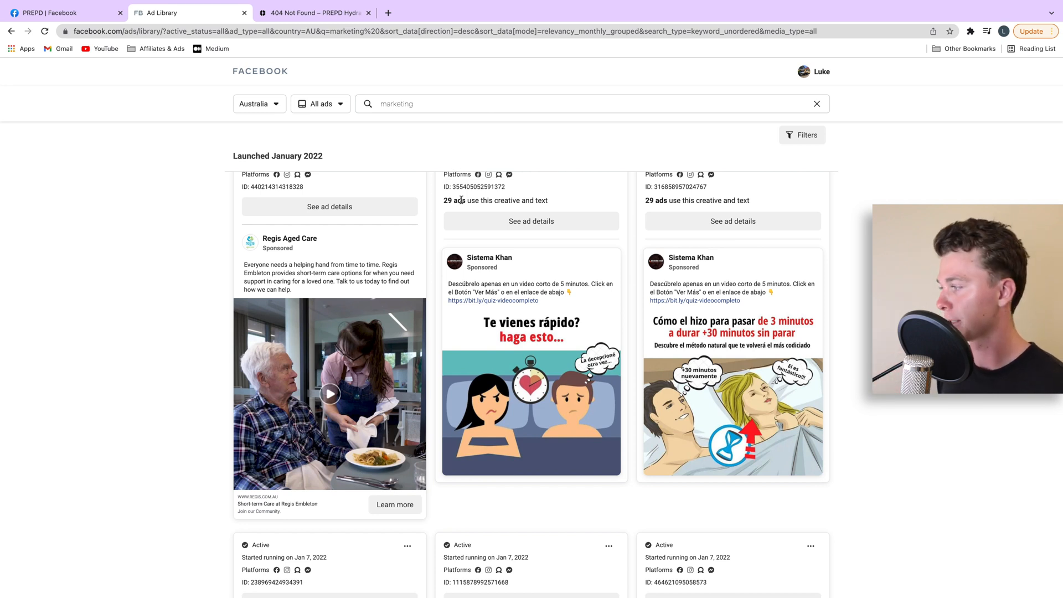
pyautogui.scroll(-3)
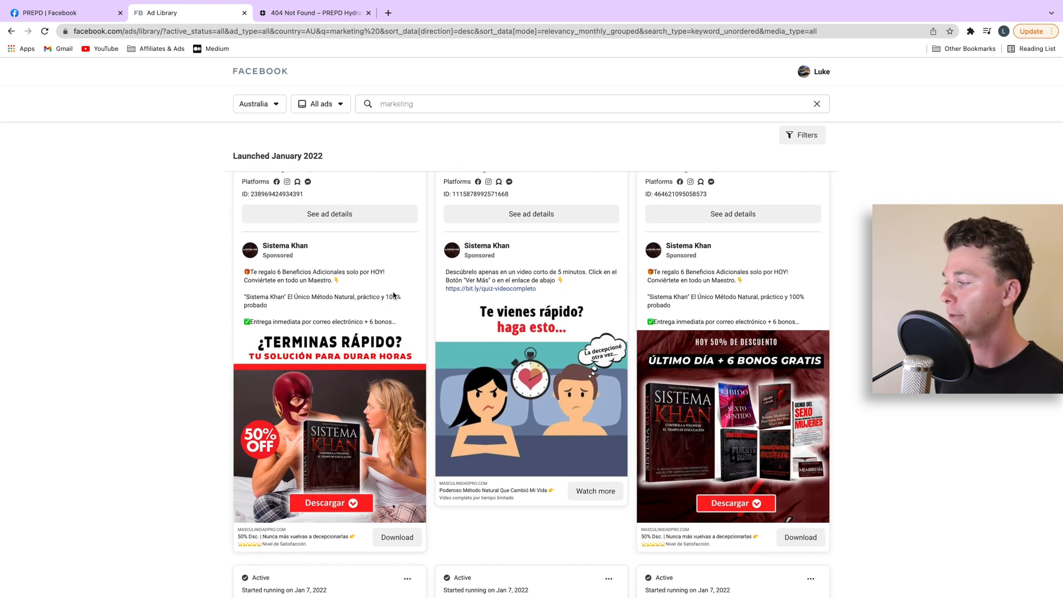
pyautogui.scroll(-3)
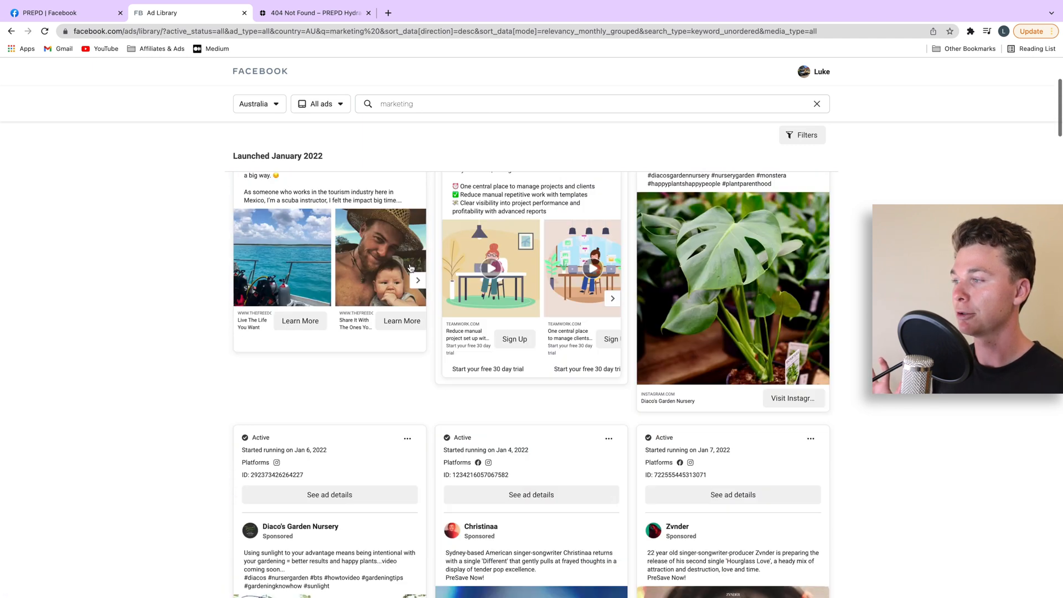